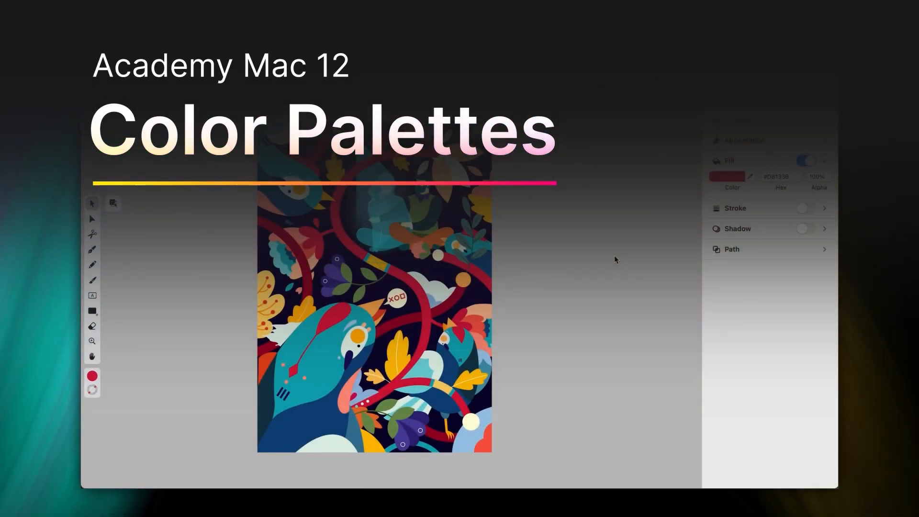
- Open the Fill colour picker for the red fill from the Inspector swatch
left_click(726, 176)
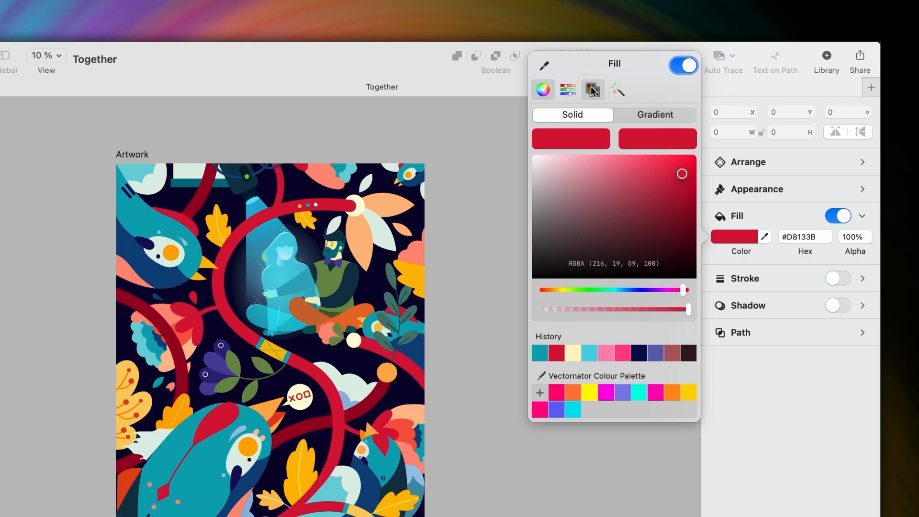
- Show the saved palettes and scroll past Vintage Dream, Berlin Grays and Skin Deep to the empty Palette
left_click(592, 89)
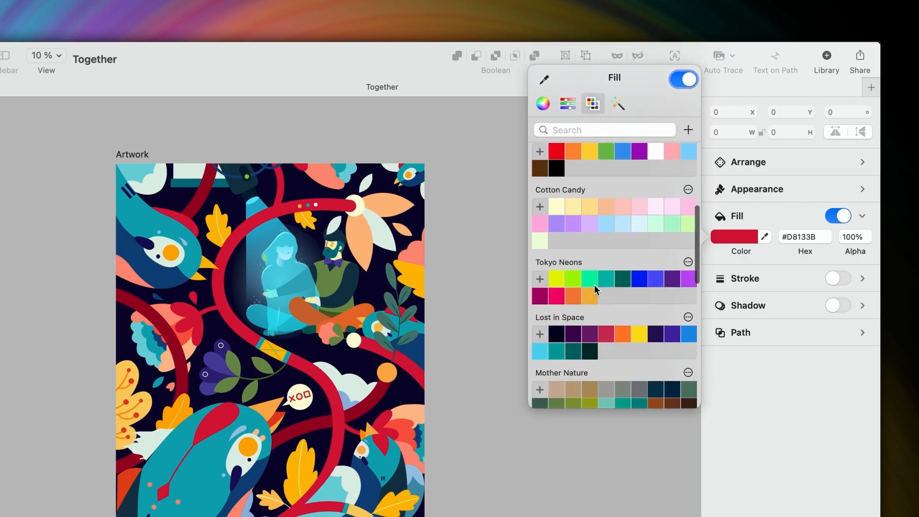
scroll("down", 3)
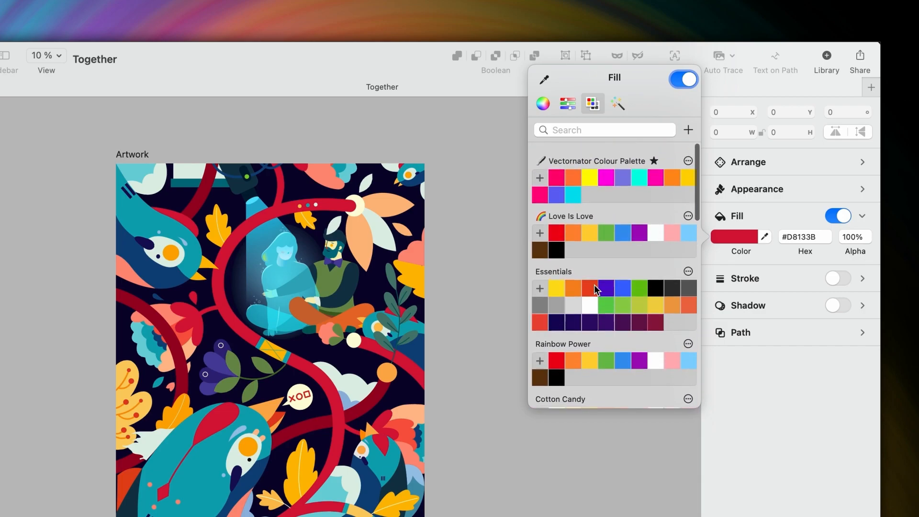
scroll("down", 3)
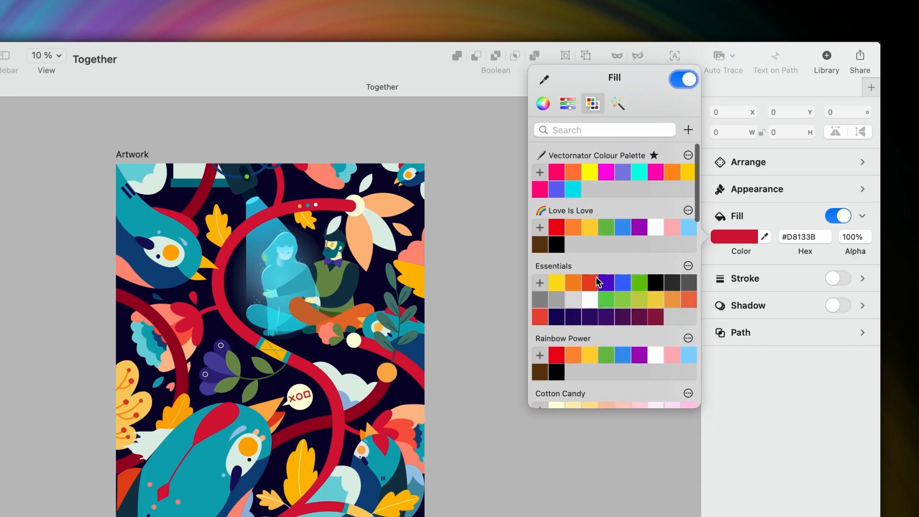
left_click(688, 130)
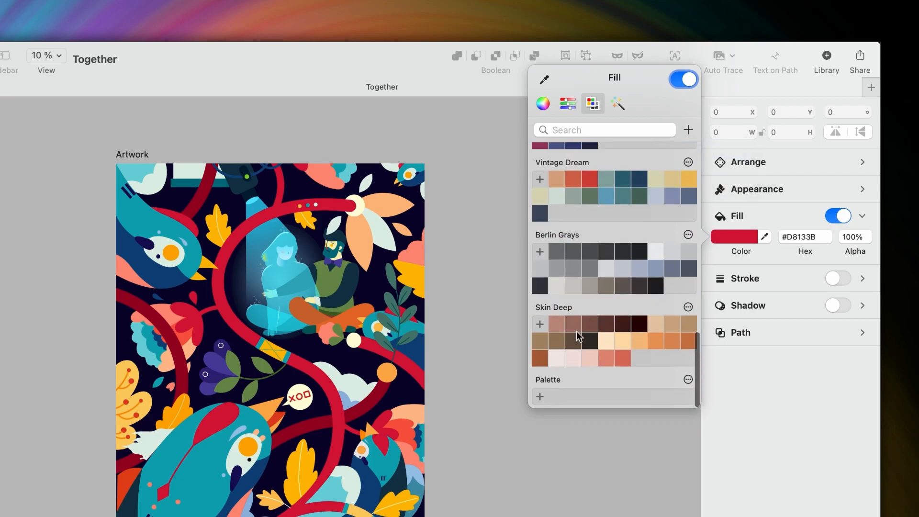
mouse_move(539, 397)
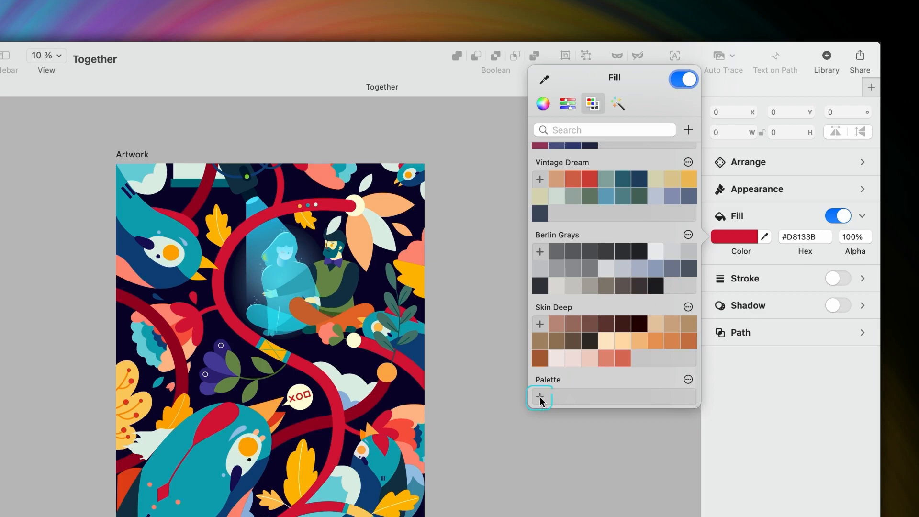
- Add the red fill and teal #0CA7B4 as swatches to Palette
left_click(539, 397)
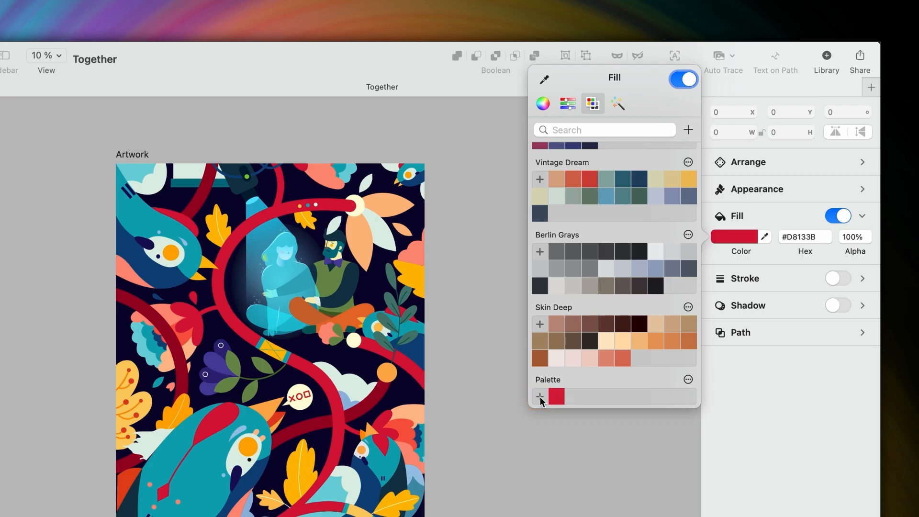
left_click(731, 237)
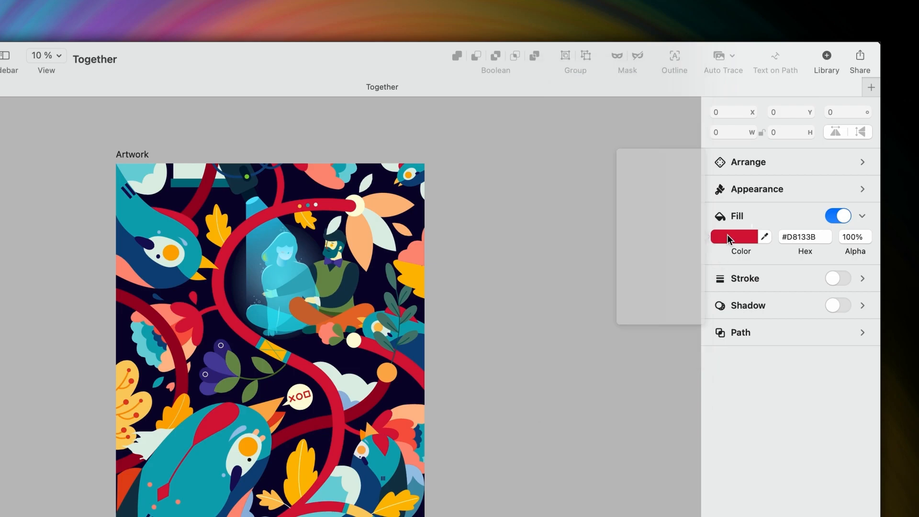
left_click(764, 235)
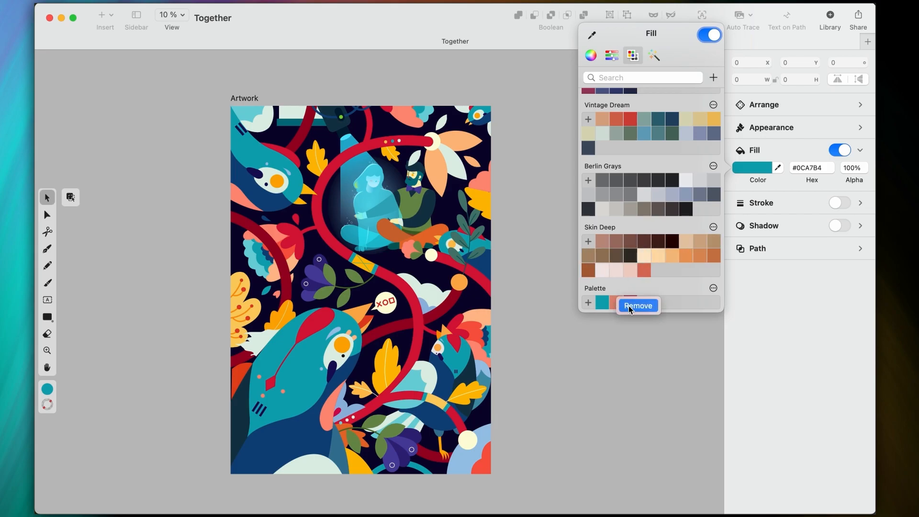
left_click(638, 306)
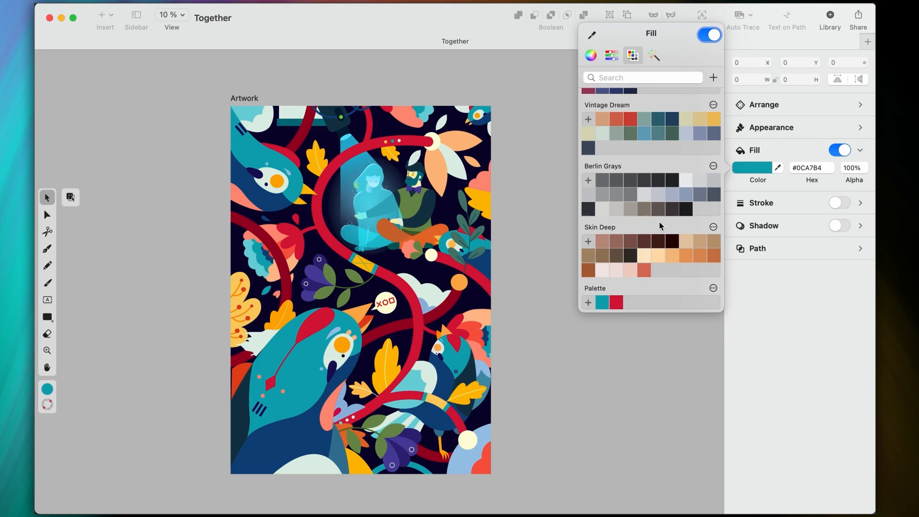
left_click(712, 77)
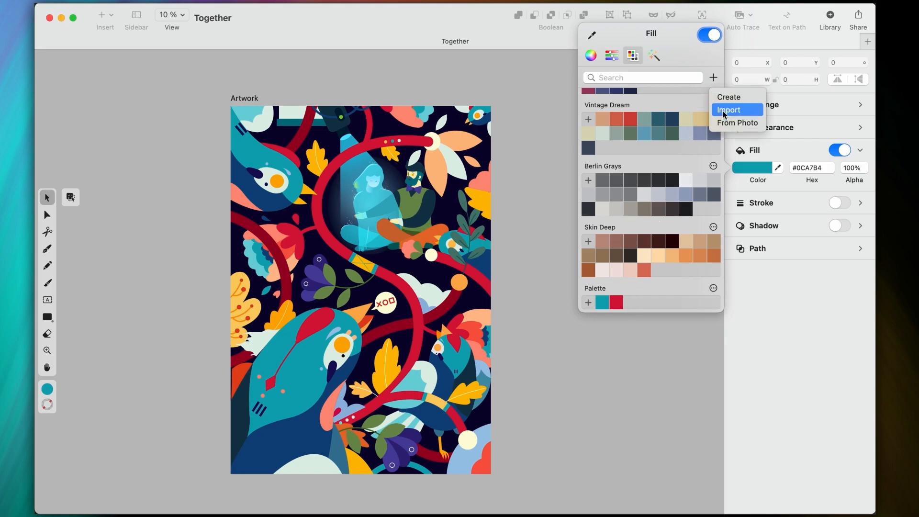
- Import Flowers.ase as a new palette from a file
left_click(731, 109)
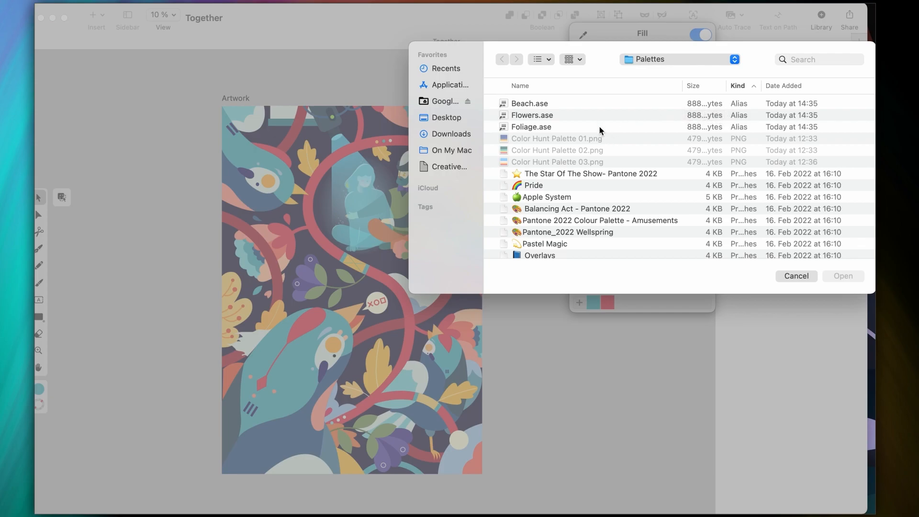
left_click(531, 115)
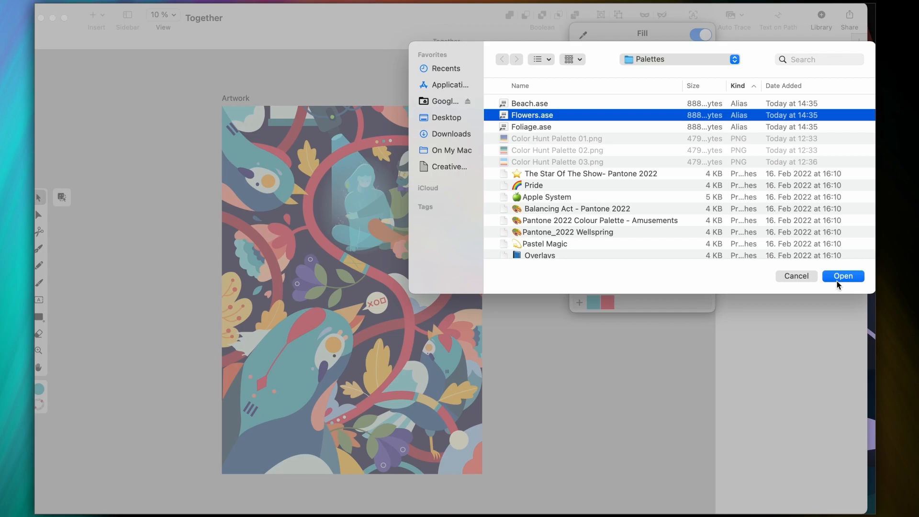
left_click(842, 276)
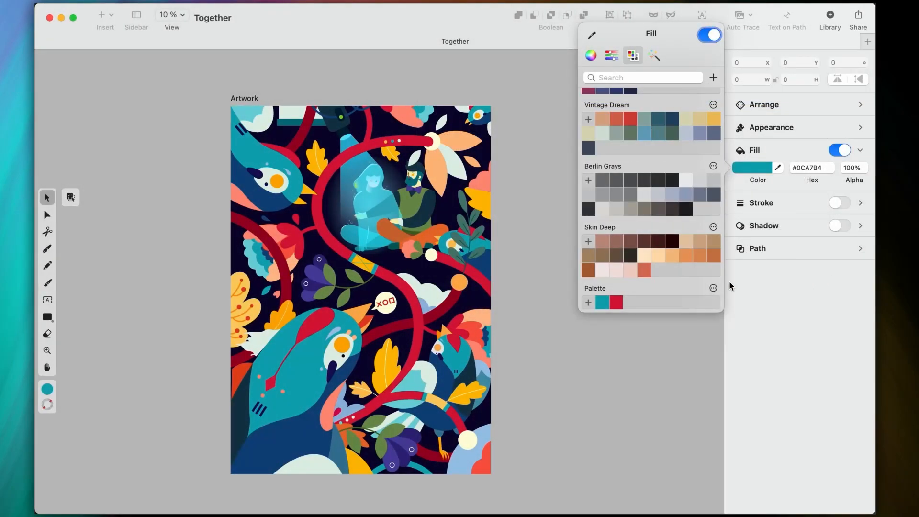
scroll("down", 3)
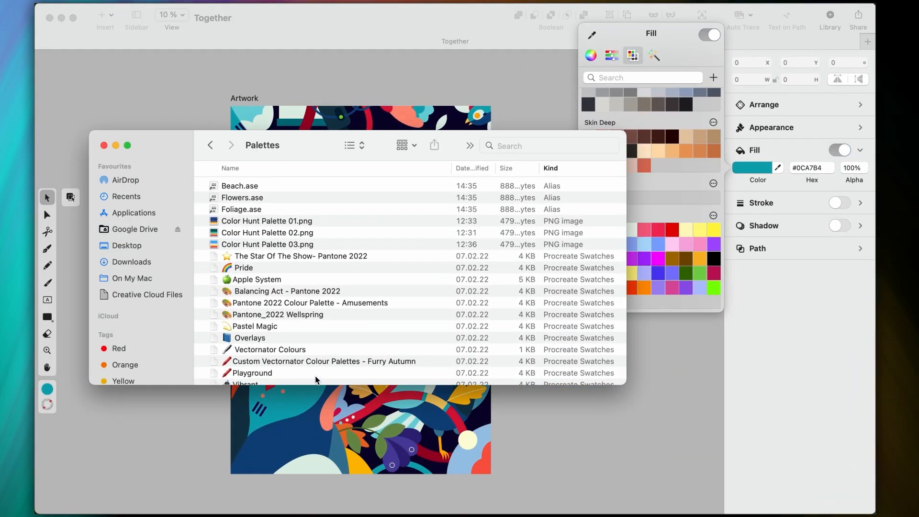
- Drag the Pride swatches file from Finder into the palette list
left_click(238, 268)
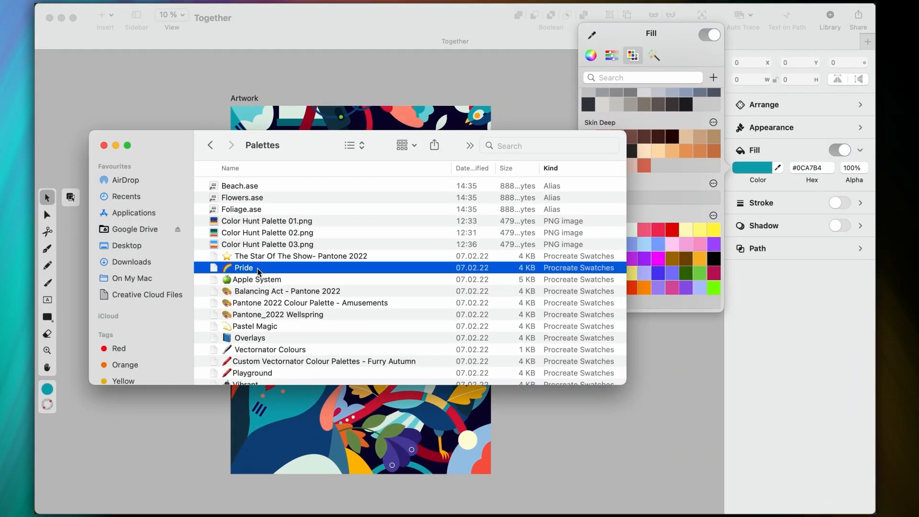
mouse_move(686, 240)
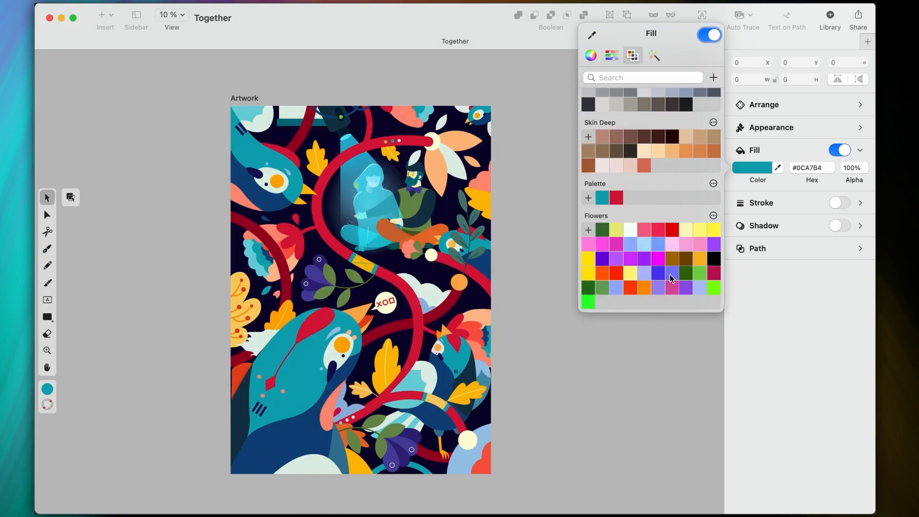
scroll("down", 3)
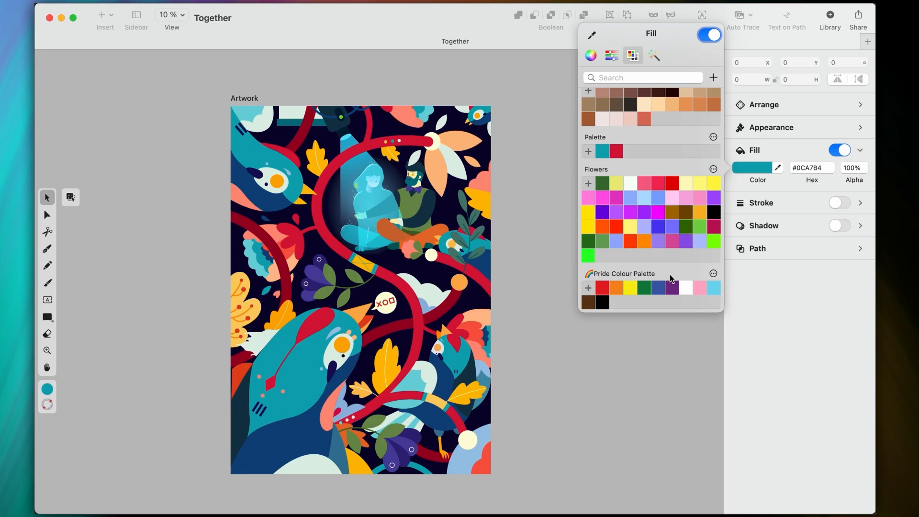
mouse_move(760, 183)
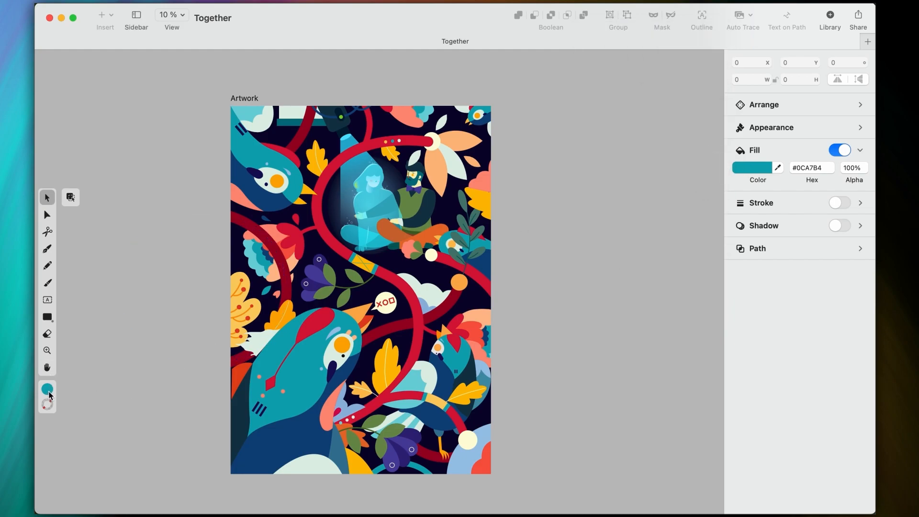
- Create a palette from the Color Hunt Palette 03.png image
left_click(46, 389)
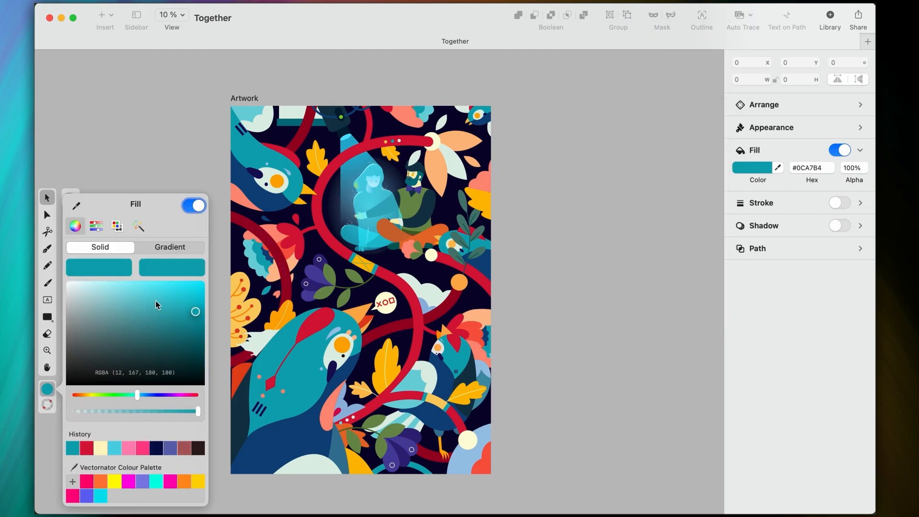
left_click(117, 226)
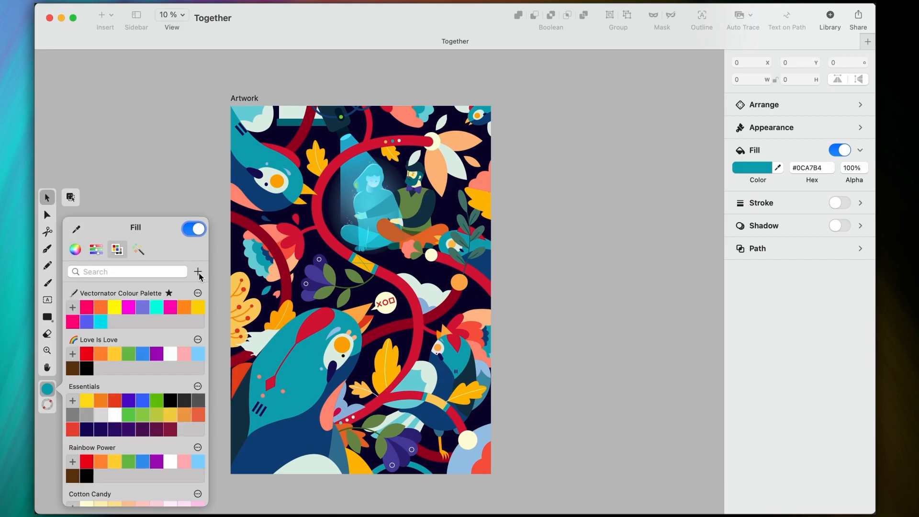
mouse_move(218, 321)
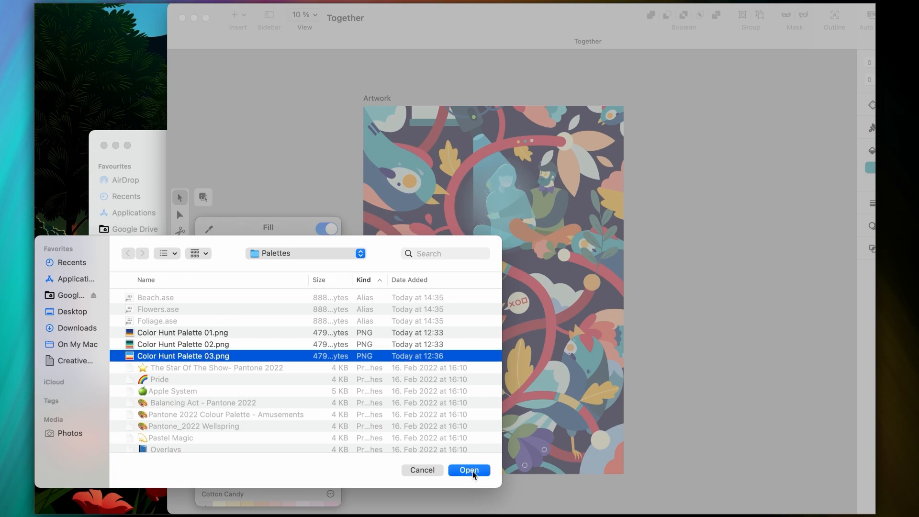
left_click(469, 470)
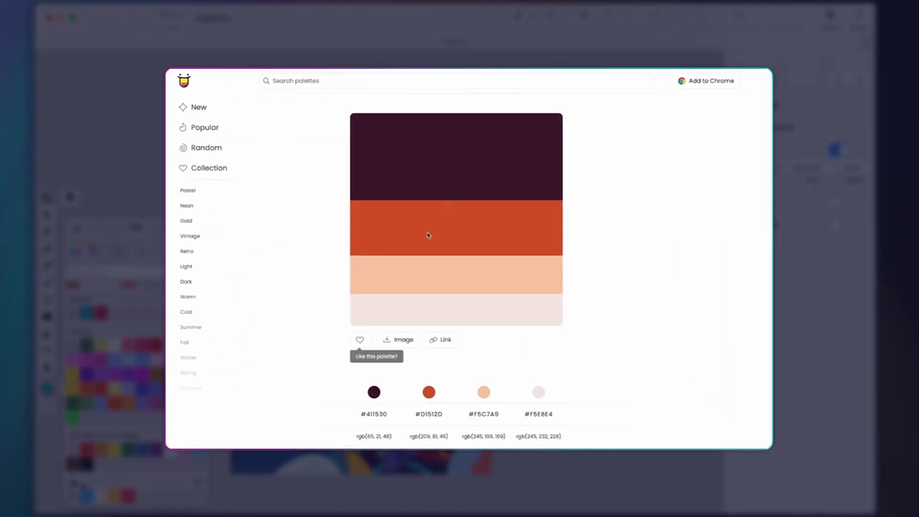
left_click(404, 339)
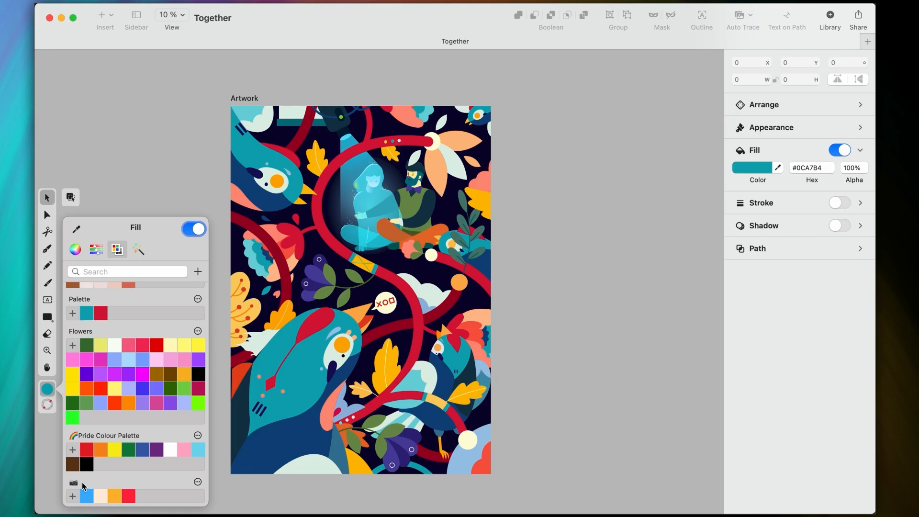
- Rename the image palette to Summer Vibes, search 'Summer' to find it, then clear the search
left_click(197, 482)
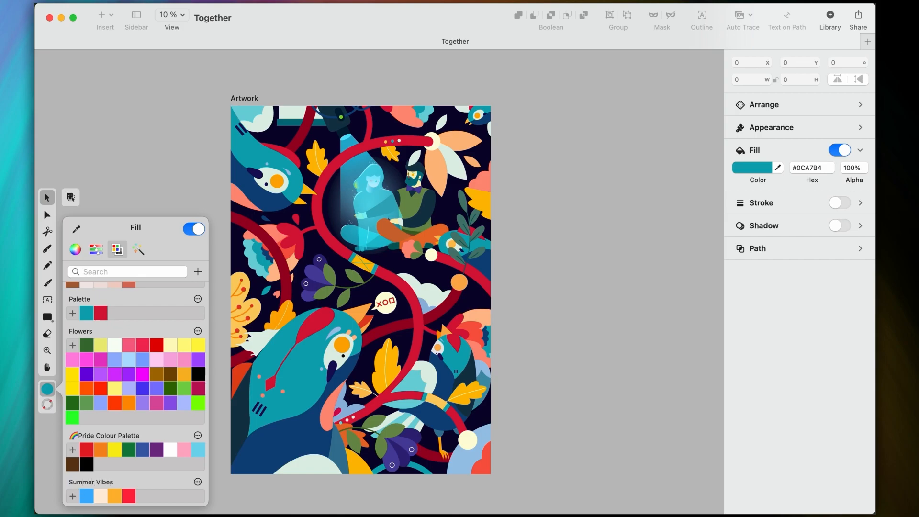
mouse_move(119, 491)
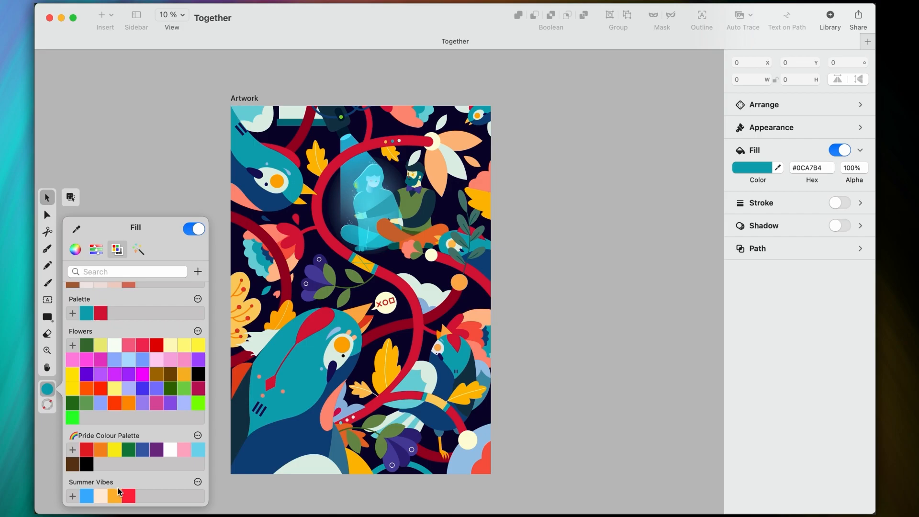
mouse_move(134, 425)
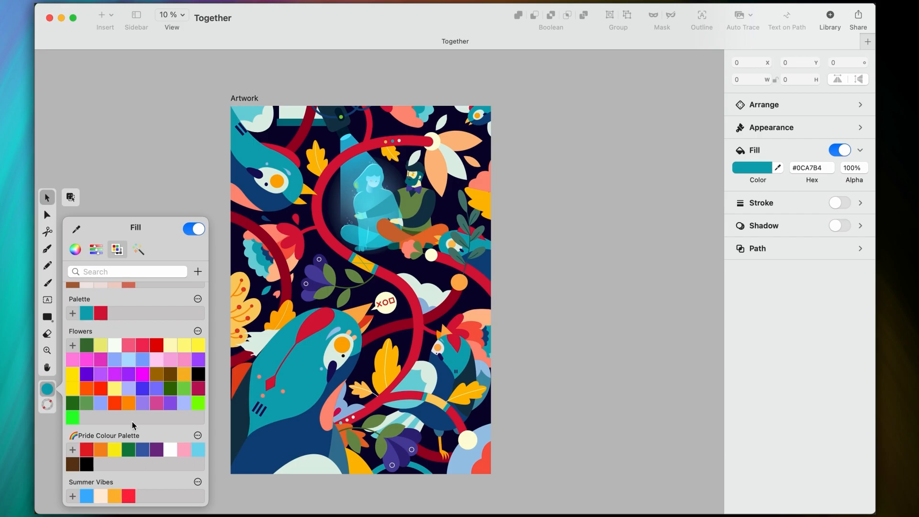
type("SUmme")
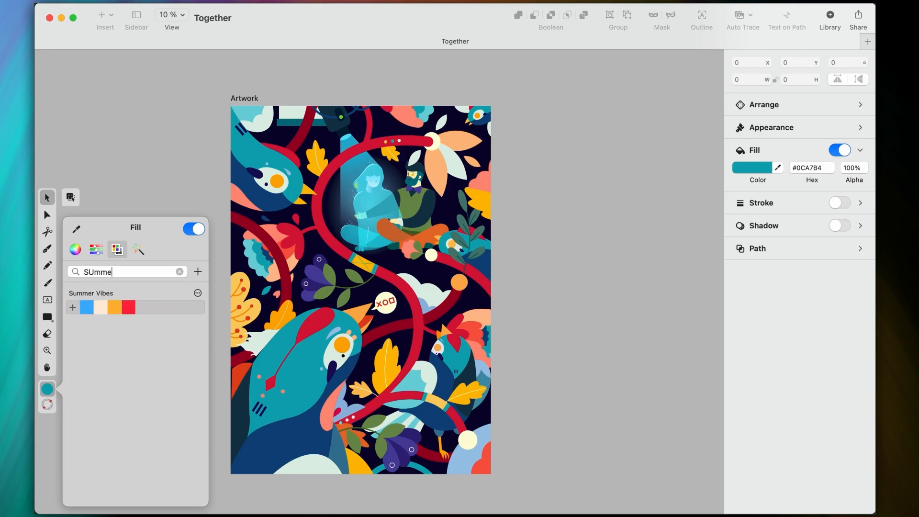
type("r")
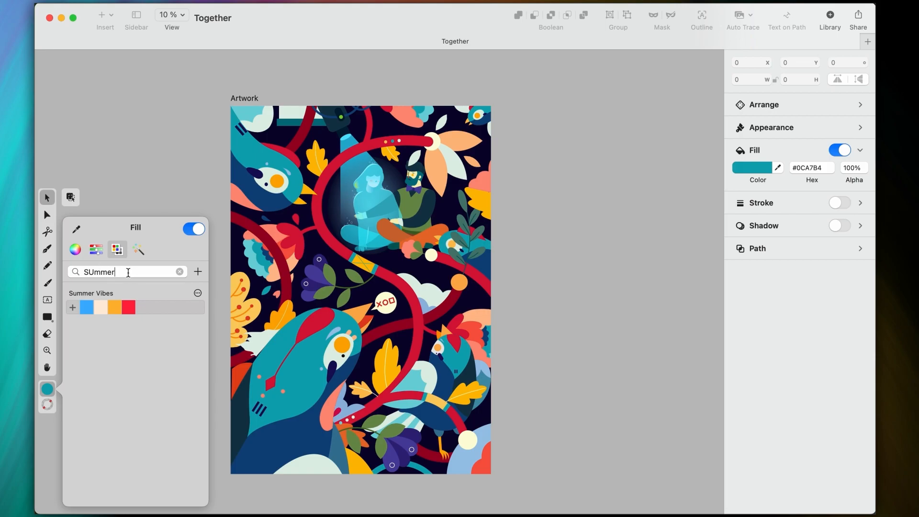
left_click(179, 272)
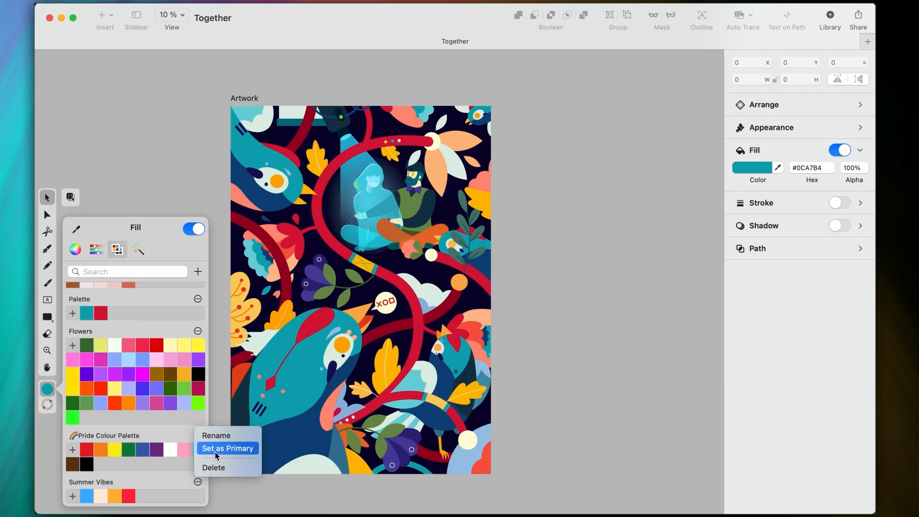
- Set Summer Vibes as the primary palette and check it in the fill picker
left_click(76, 249)
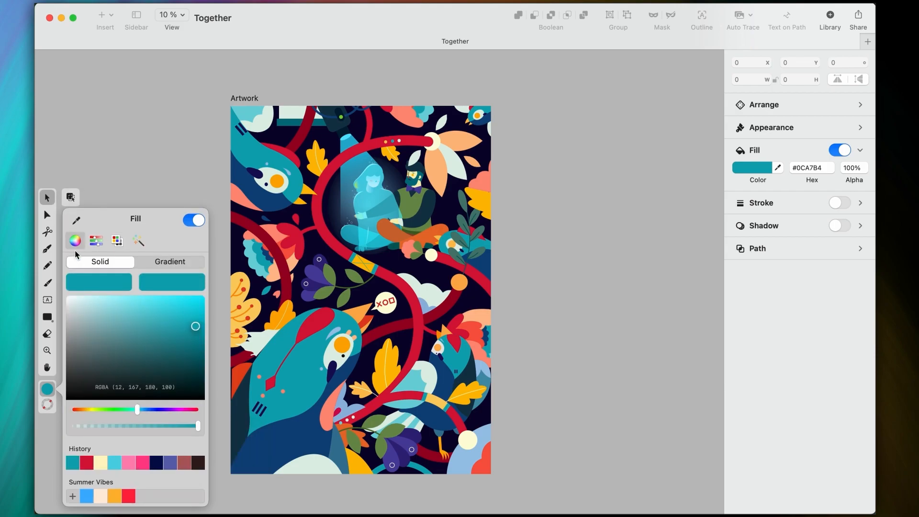
mouse_move(106, 488)
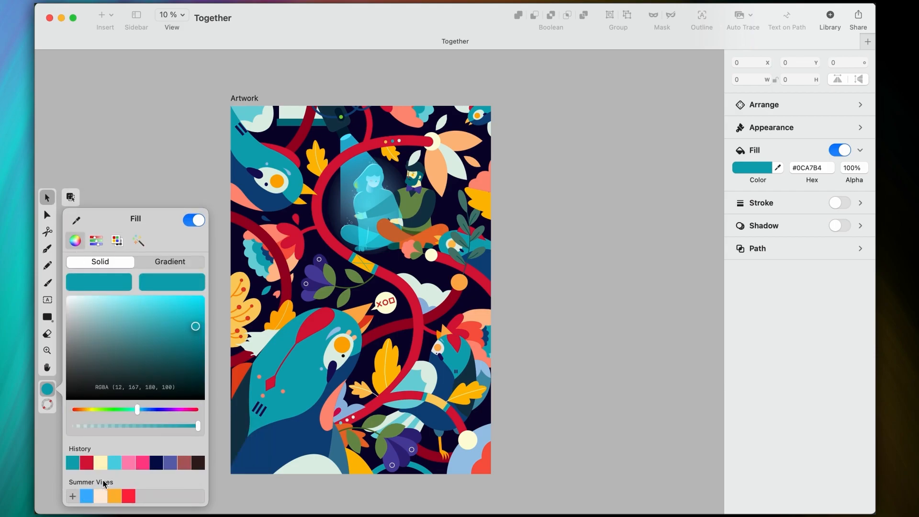
mouse_move(154, 489)
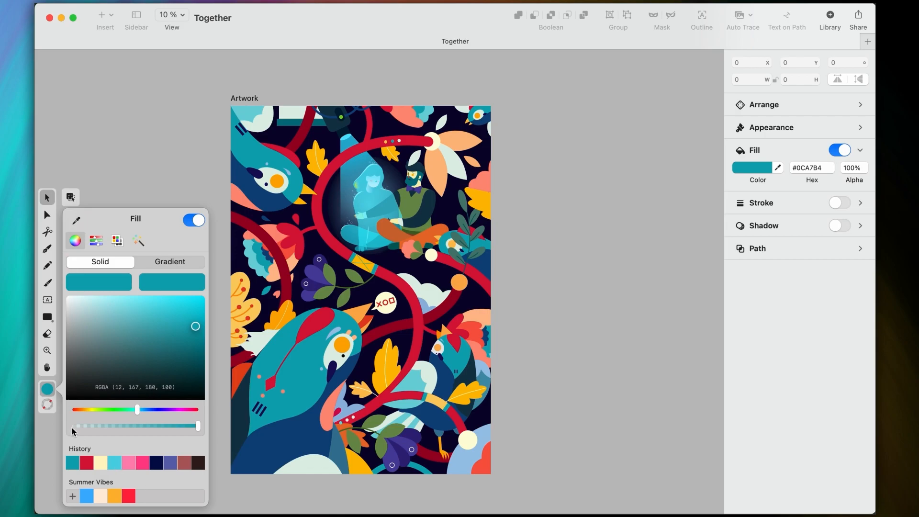
left_click(46, 389)
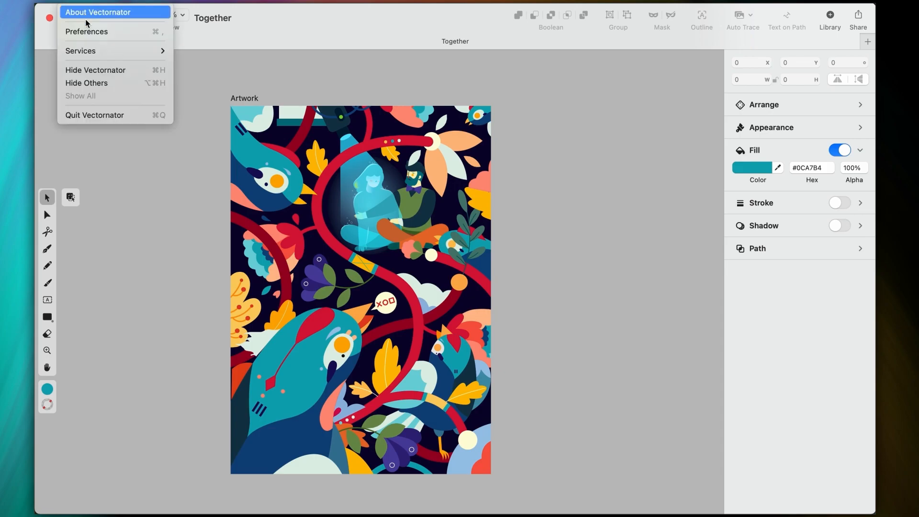
- Enable iCloud Sync in Vectornator's Preferences iCloud tab
left_click(87, 32)
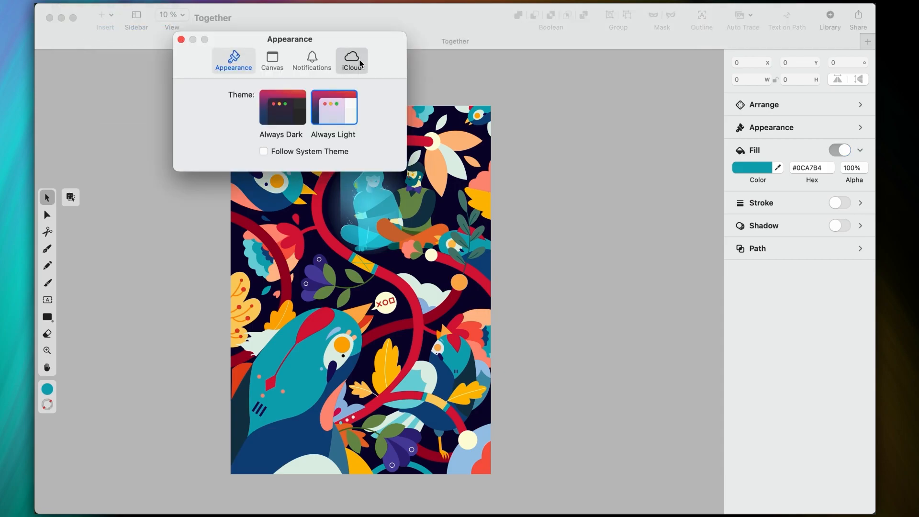
left_click(351, 56)
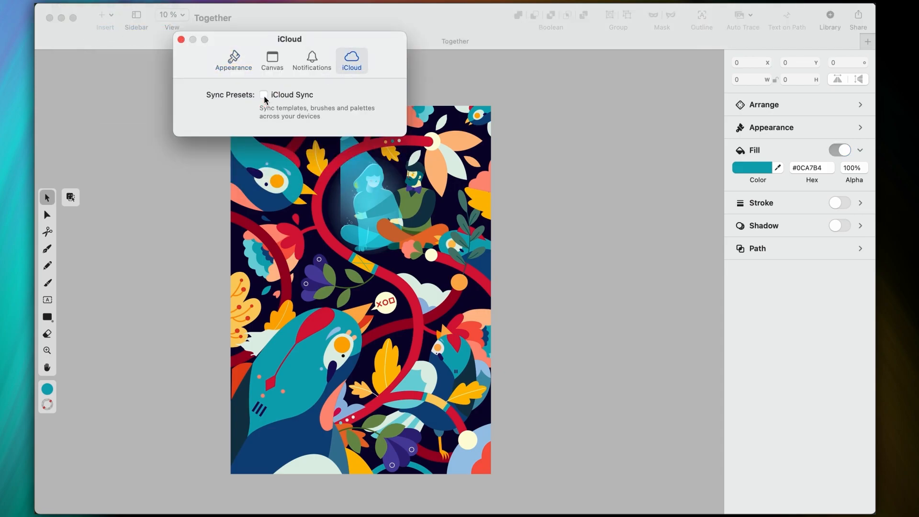
left_click(263, 95)
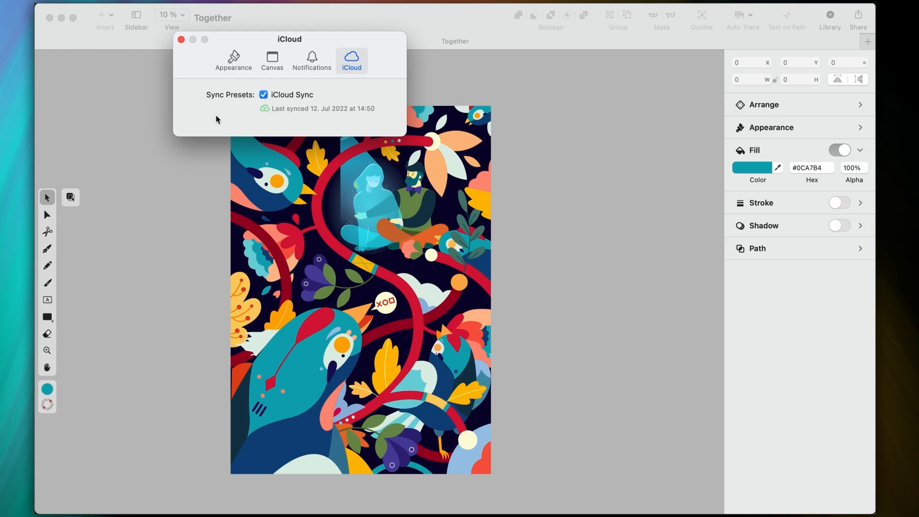
mouse_move(180, 40)
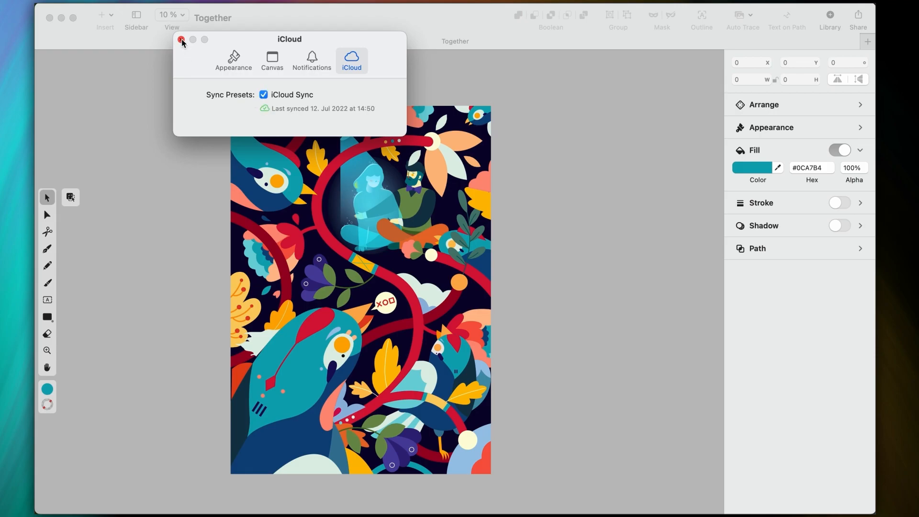